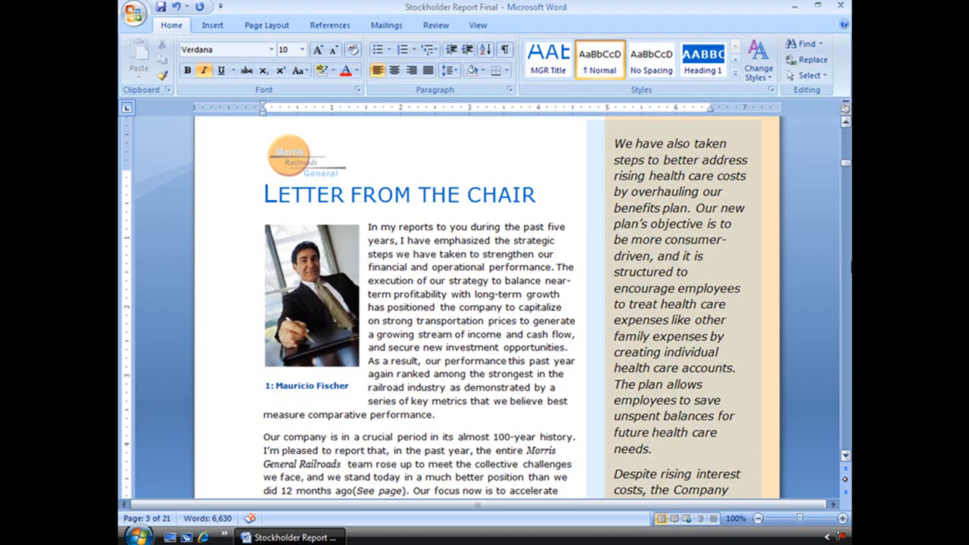
pyautogui.moveTo(806, 256)
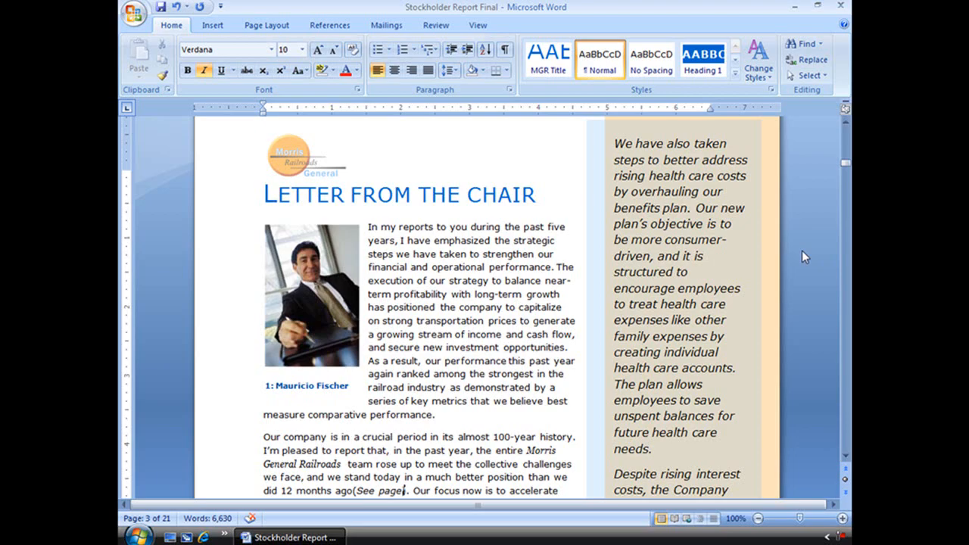
pyautogui.moveTo(656, 256)
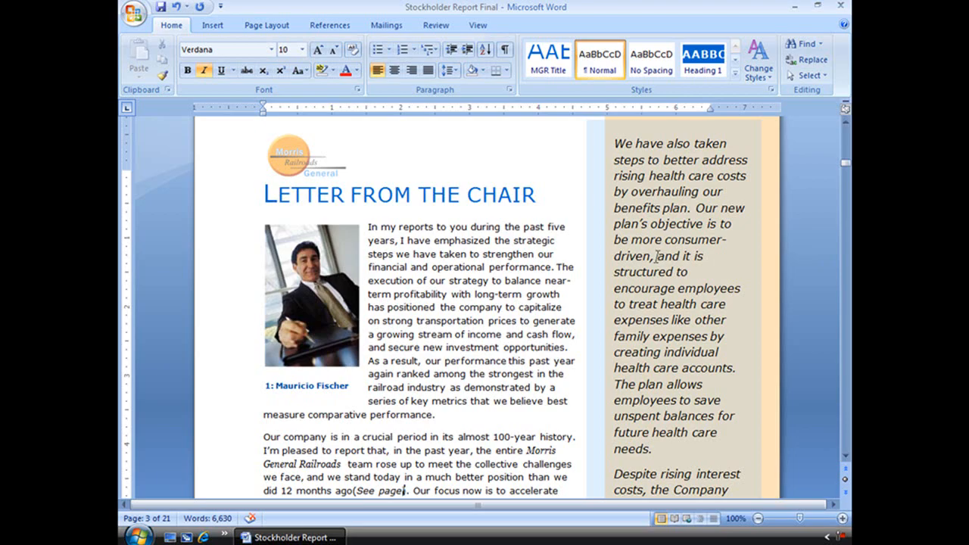
# - In the Cross-reference dialog, choose Bookmark type and Page number, keeping Insert as hyperlink
pyautogui.scroll(-3)
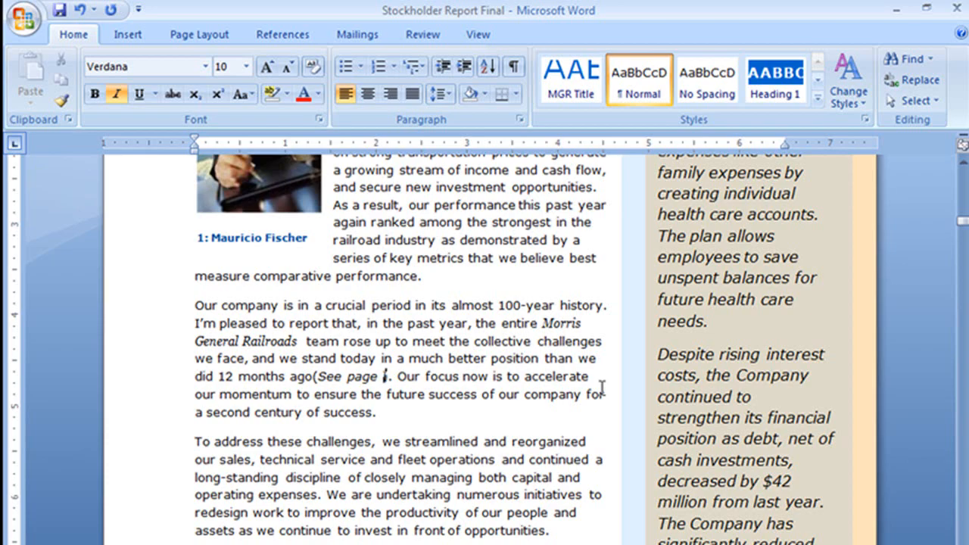
pyautogui.moveTo(283, 34)
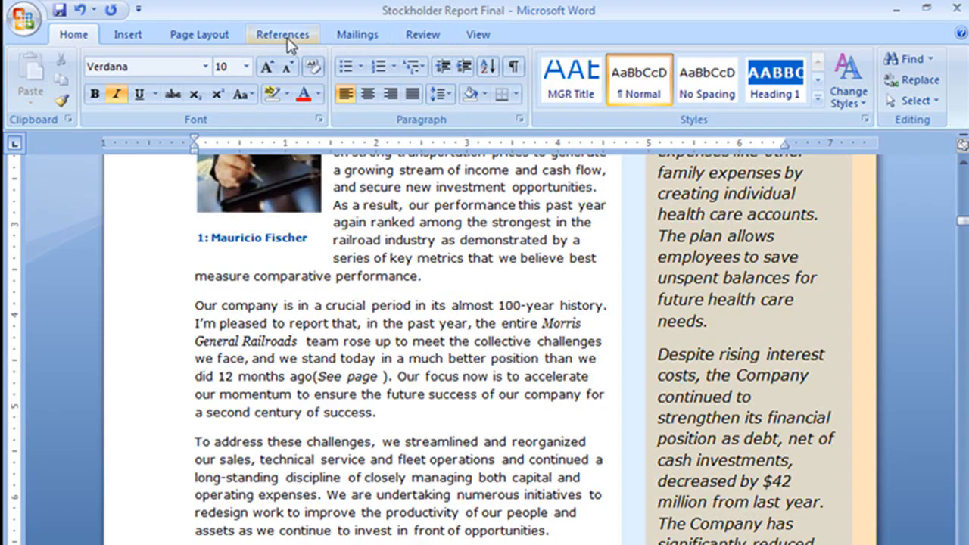
pyautogui.click(282, 34)
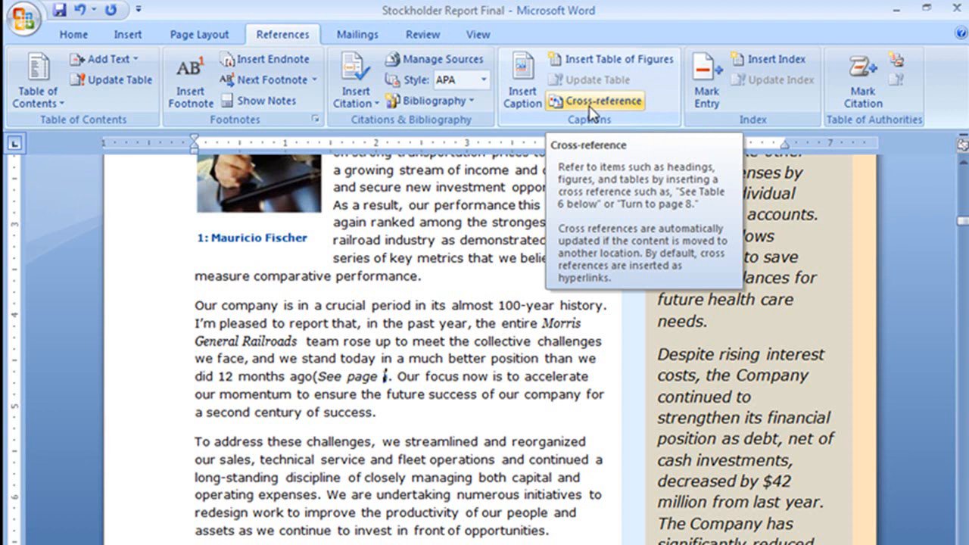
pyautogui.click(600, 101)
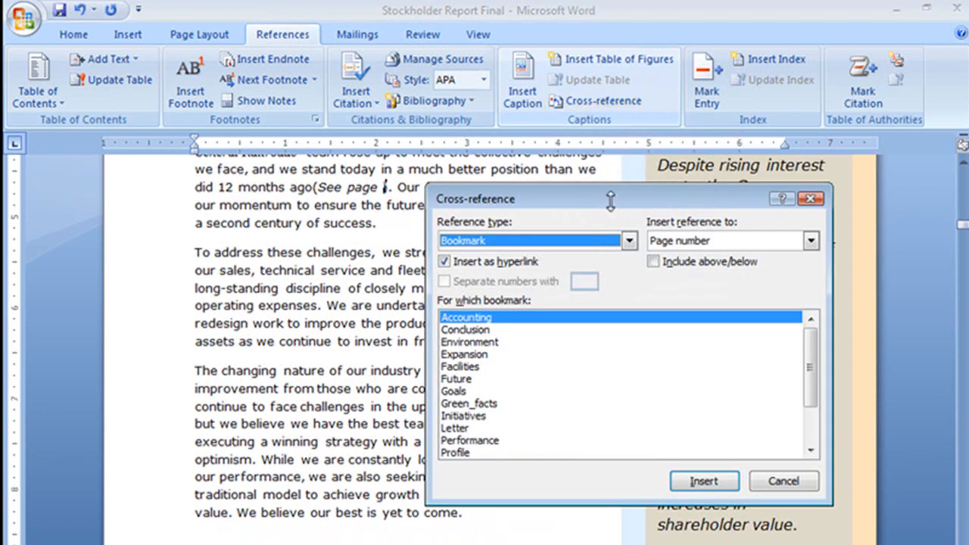
pyautogui.click(629, 240)
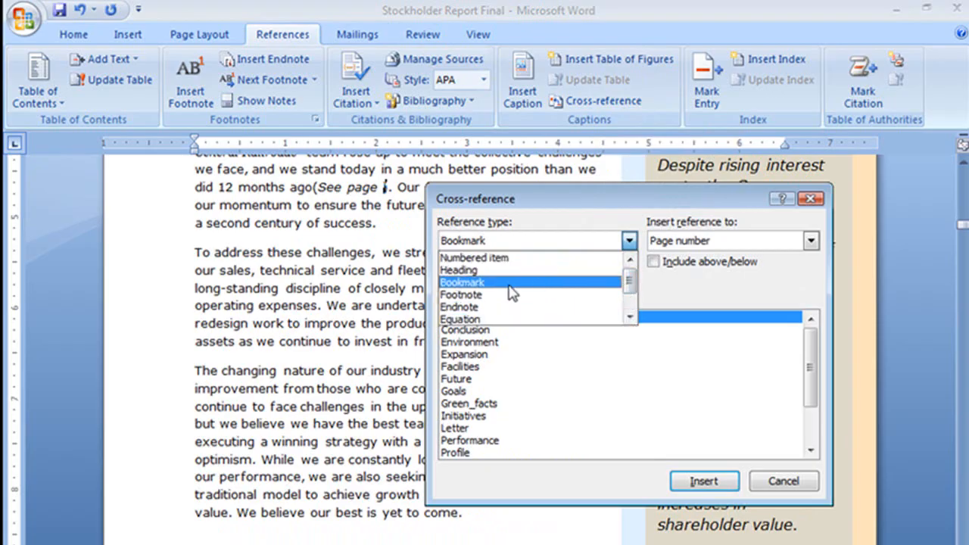
pyautogui.click(462, 281)
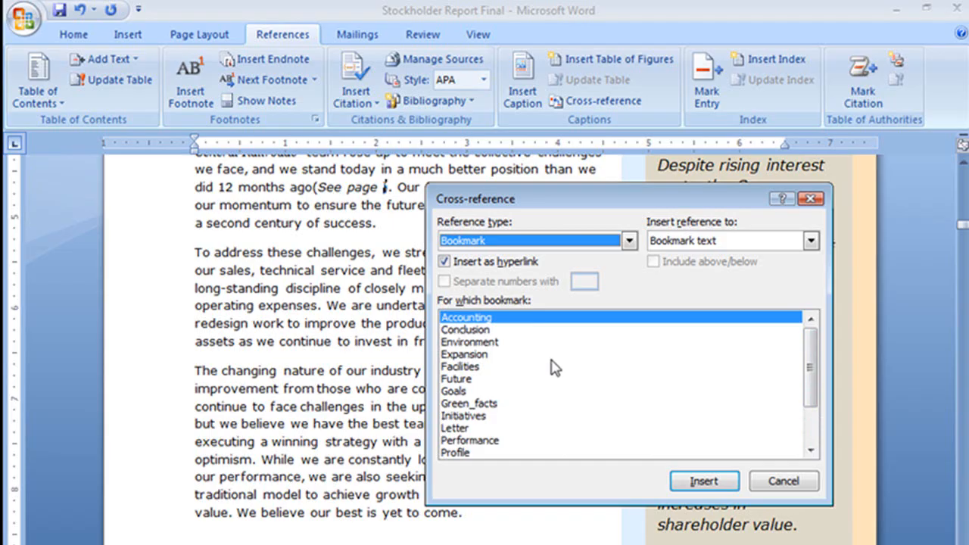
pyautogui.moveTo(757, 208)
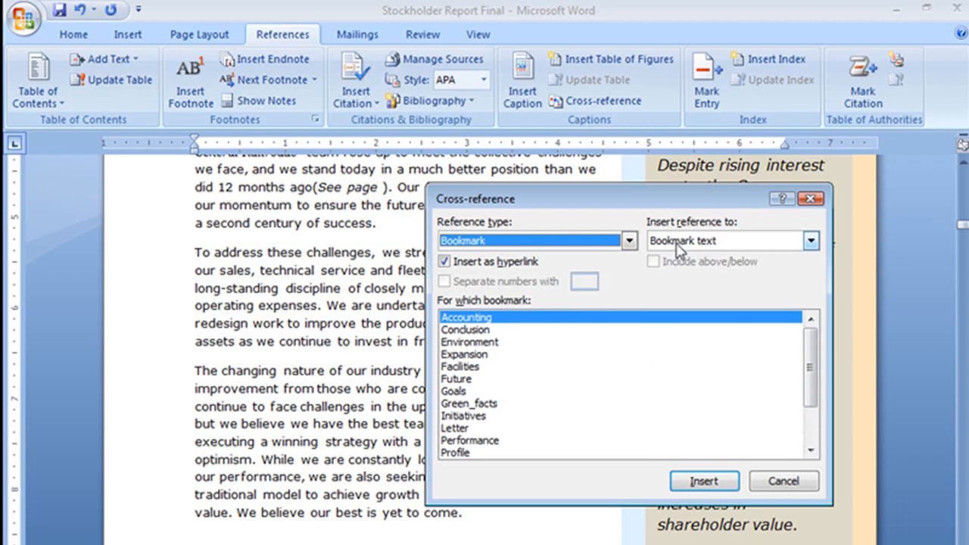
pyautogui.moveTo(715, 255)
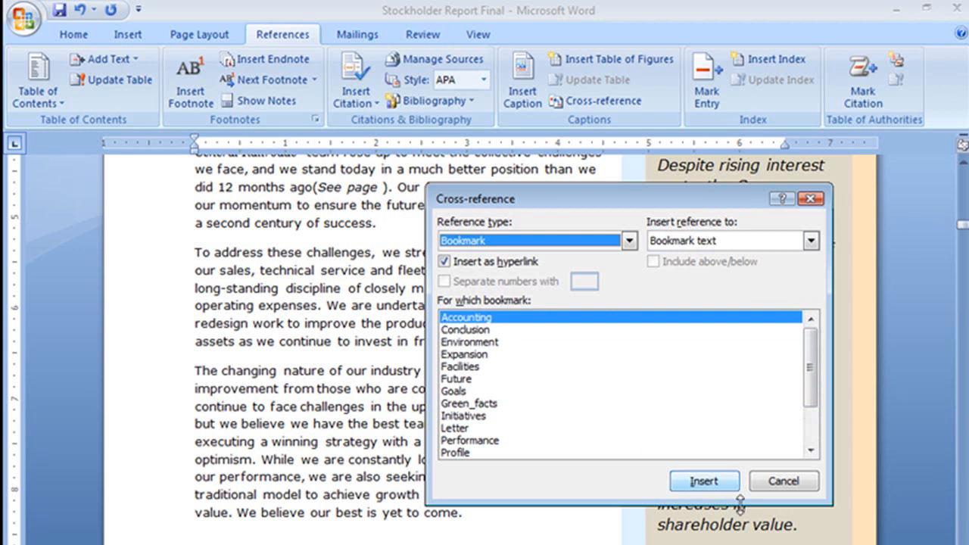
pyautogui.moveTo(320, 194)
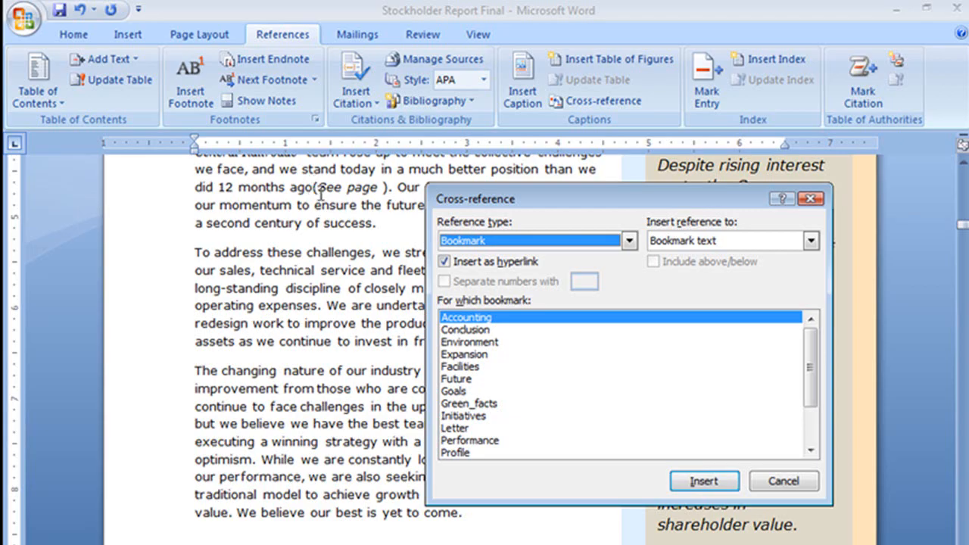
pyautogui.moveTo(385, 189)
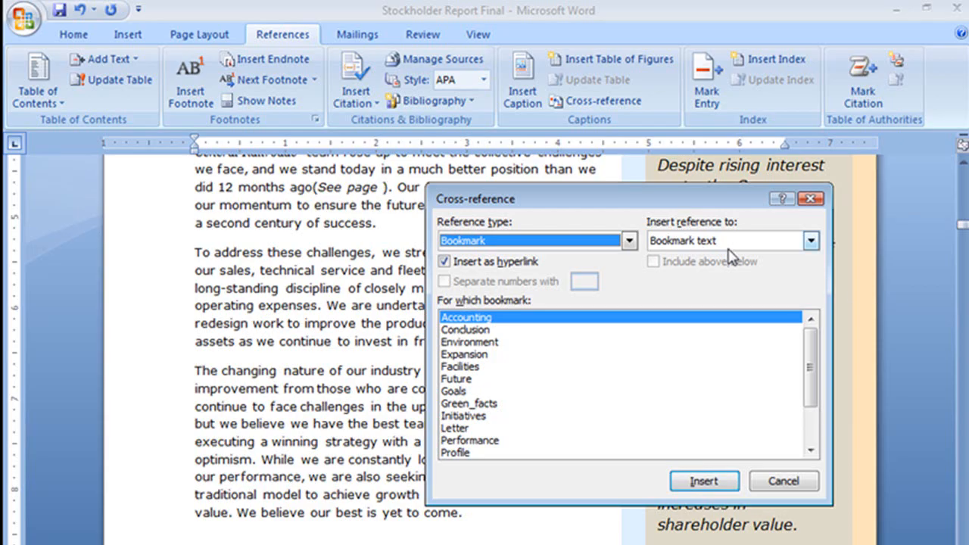
pyautogui.click(811, 241)
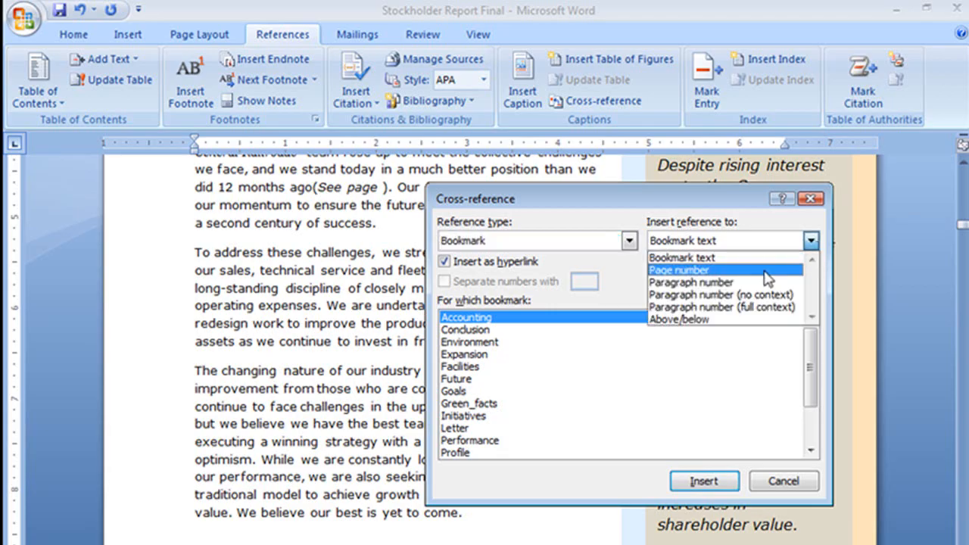
pyautogui.click(678, 269)
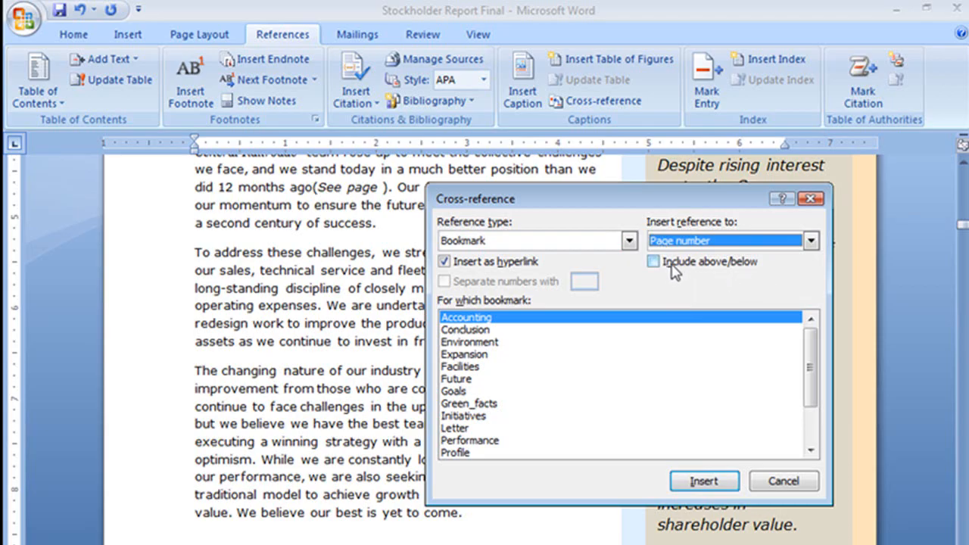
pyautogui.moveTo(668, 270)
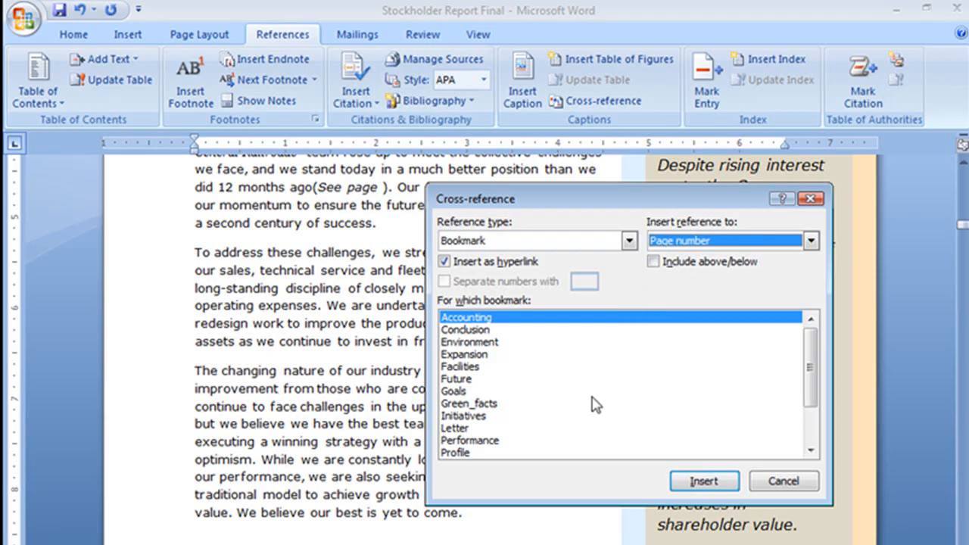
pyautogui.scroll(-3)
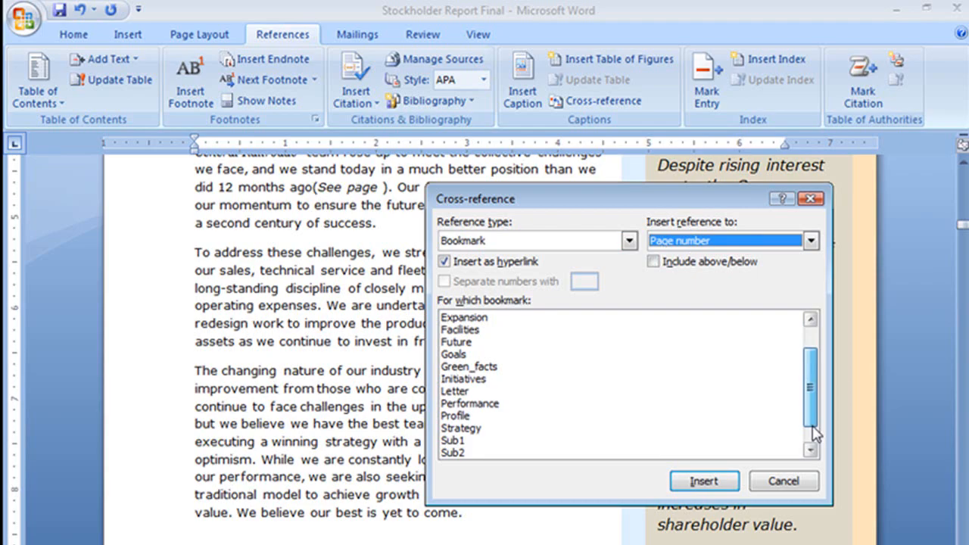
# - Insert the Performance bookmark's page number so the letter reads 'See page 7'
pyautogui.click(469, 402)
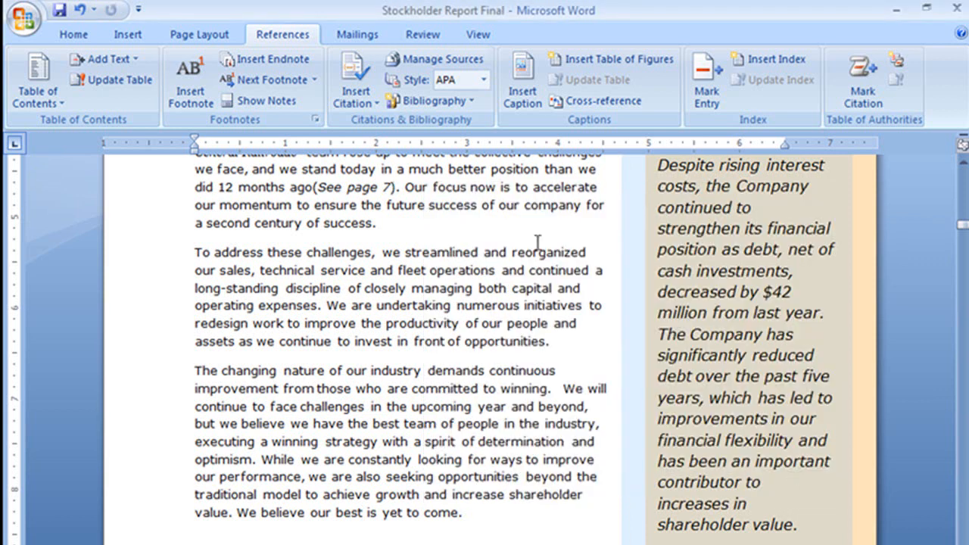
pyautogui.scroll(3)
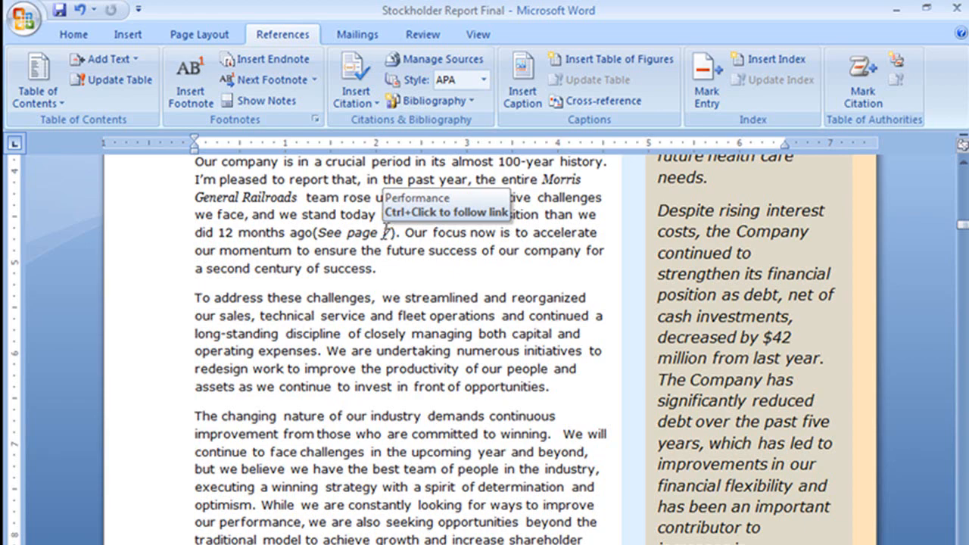
pyautogui.moveTo(386, 236)
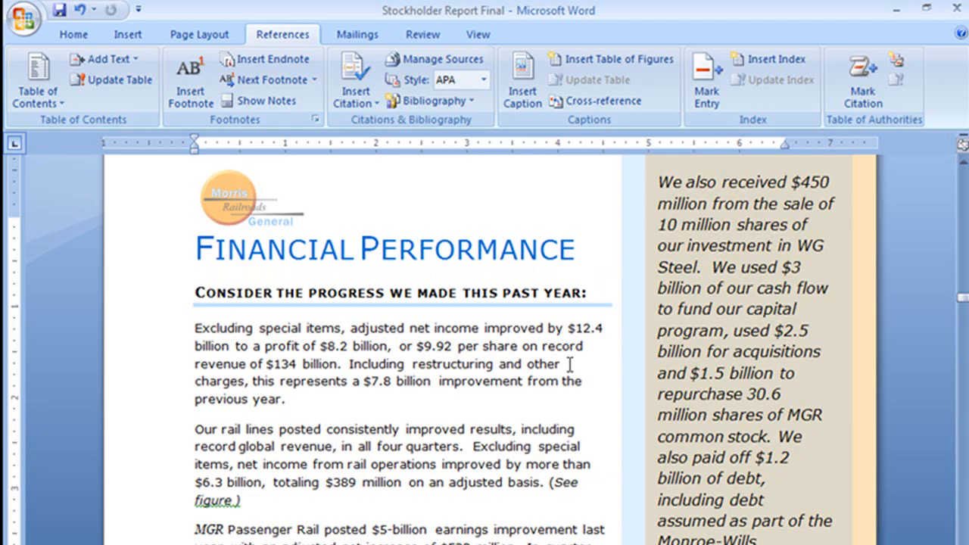
pyautogui.scroll(-3)
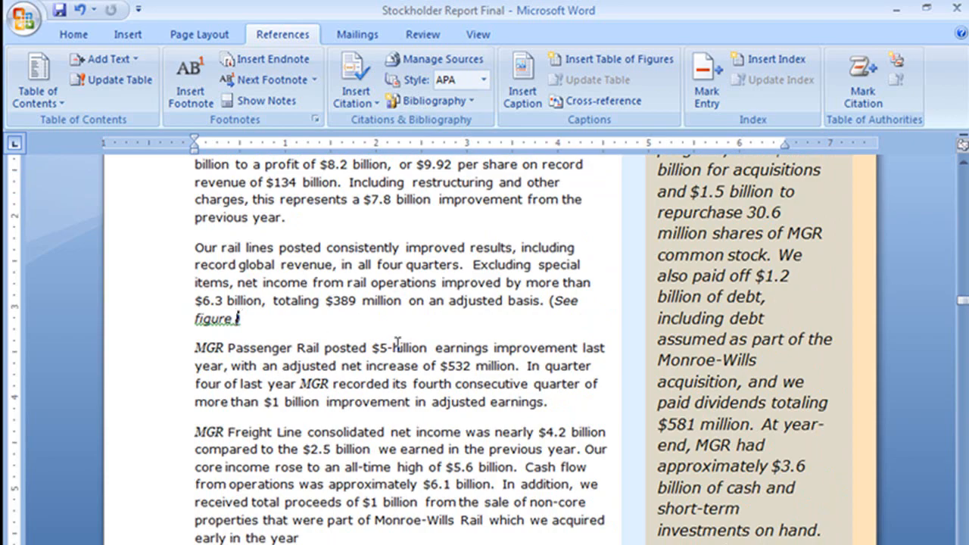
pyautogui.moveTo(496, 327)
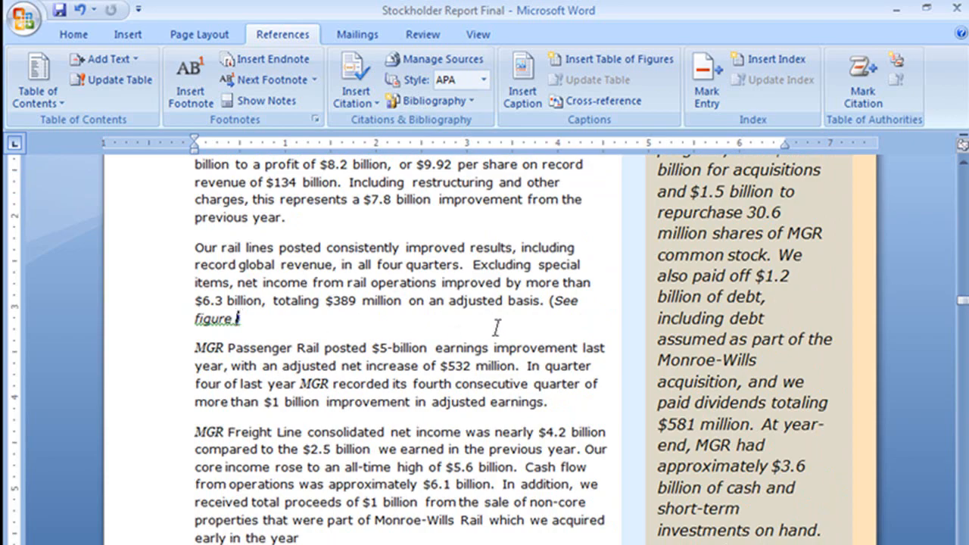
pyautogui.write(')')
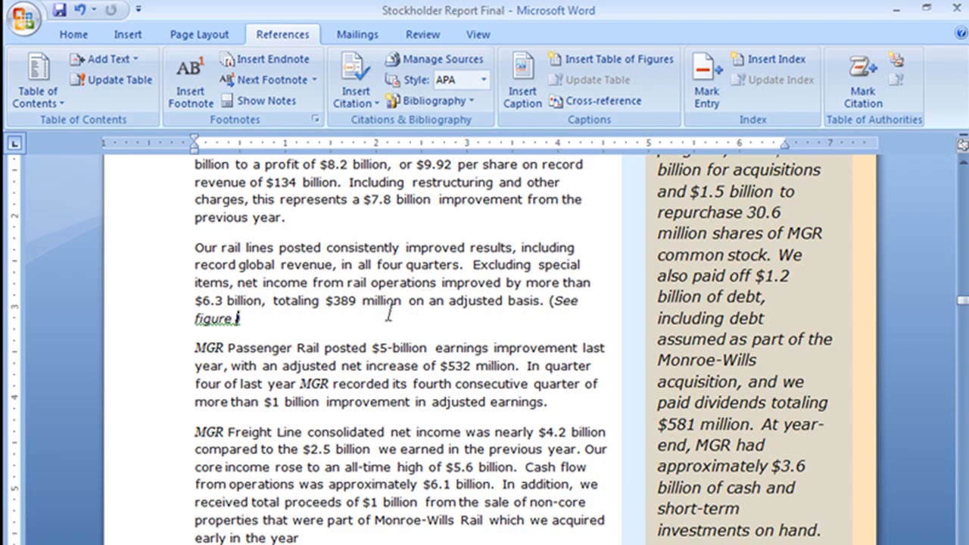
pyautogui.moveTo(273, 336)
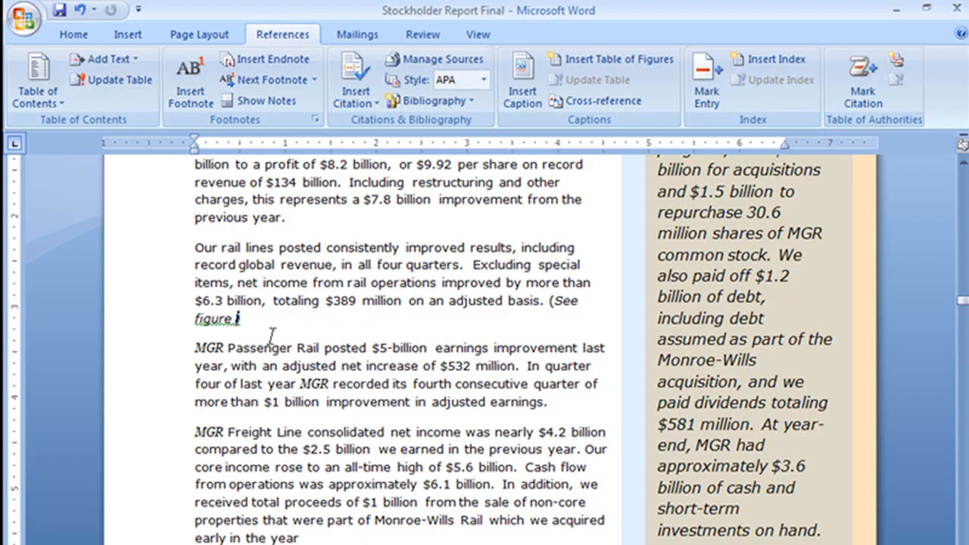
pyautogui.moveTo(602, 101)
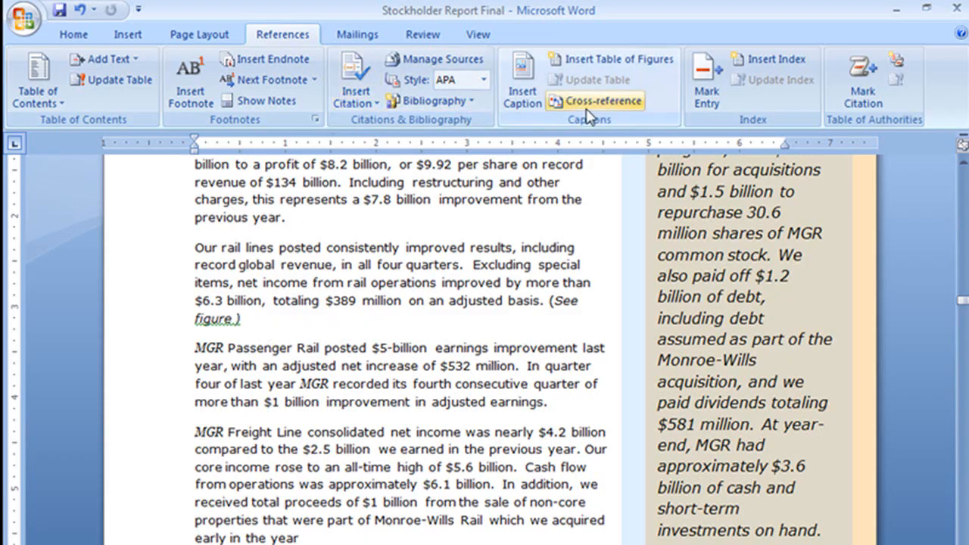
pyautogui.moveTo(602, 100)
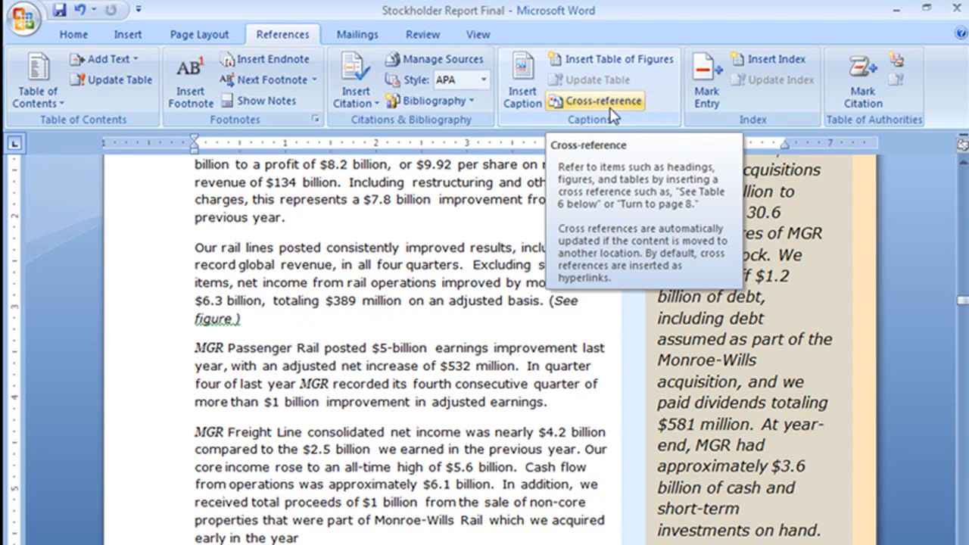
pyautogui.moveTo(104, 59)
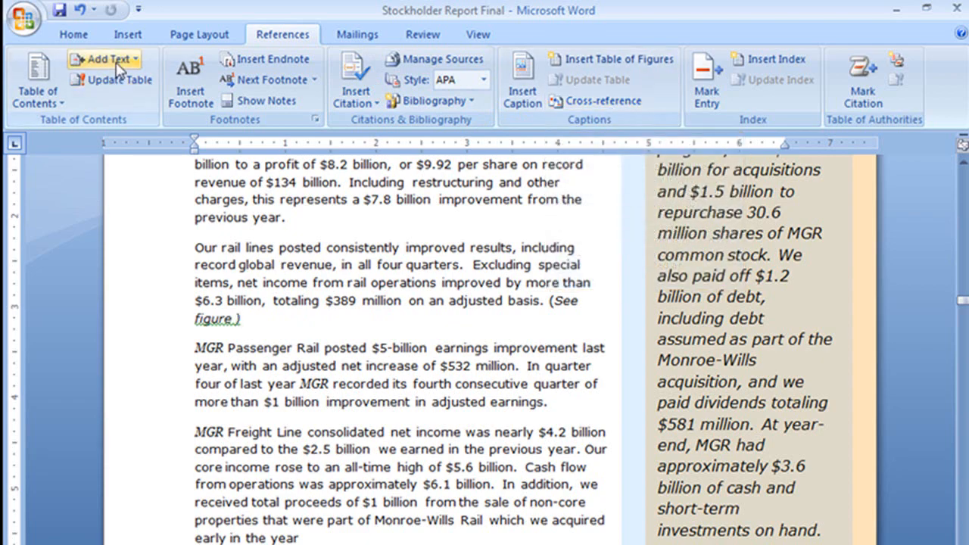
pyautogui.click(127, 34)
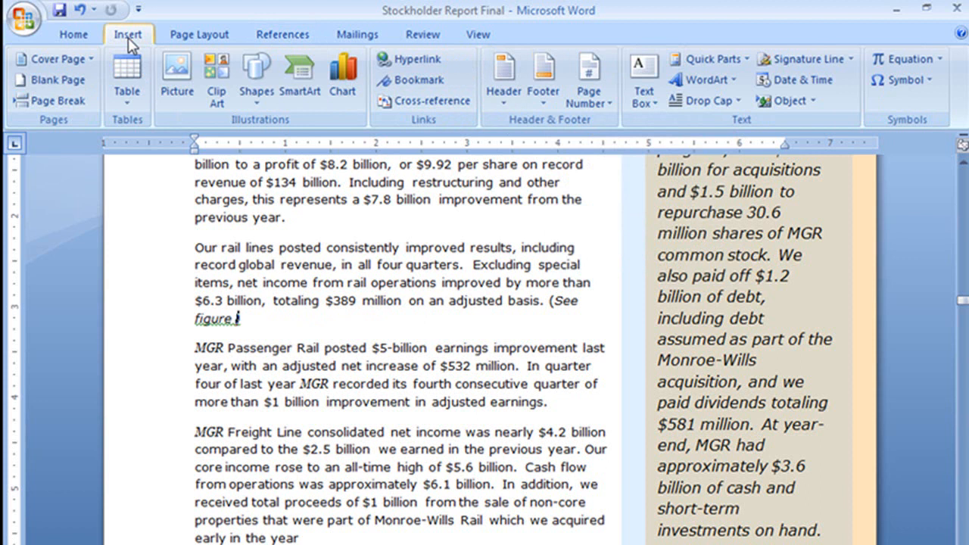
pyautogui.moveTo(423, 101)
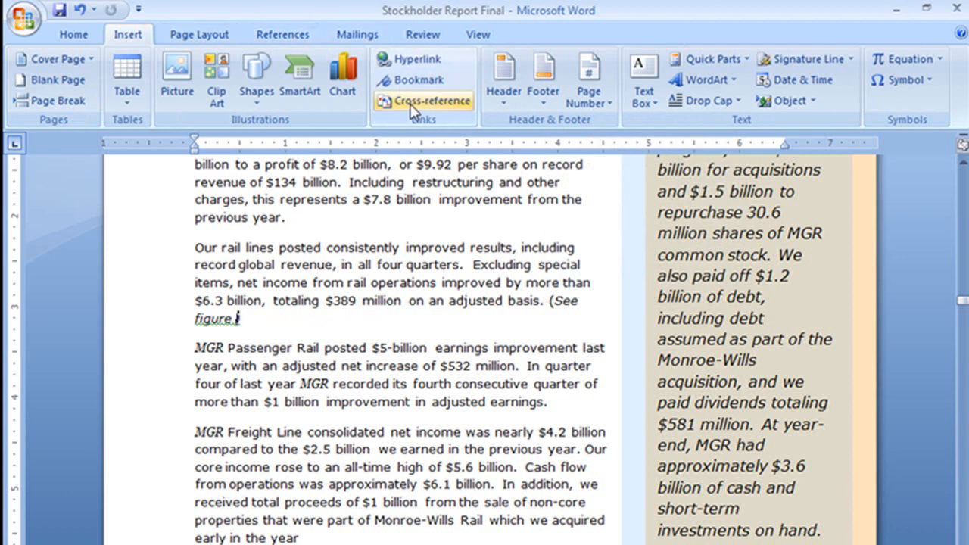
pyautogui.moveTo(422, 101)
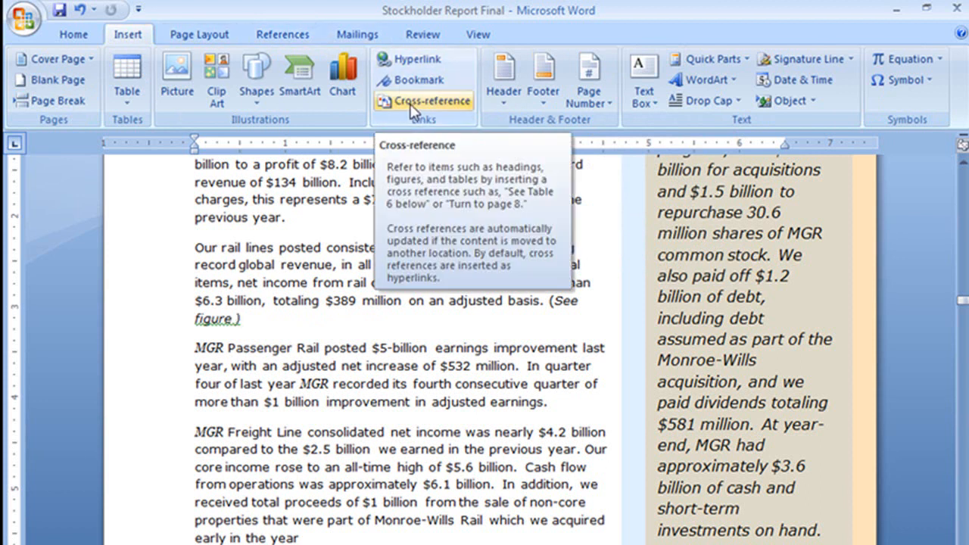
# - Insert a hyperlinked cross-reference to Figure 4's entire caption, 'Three year chart of profitability'
pyautogui.click(415, 100)
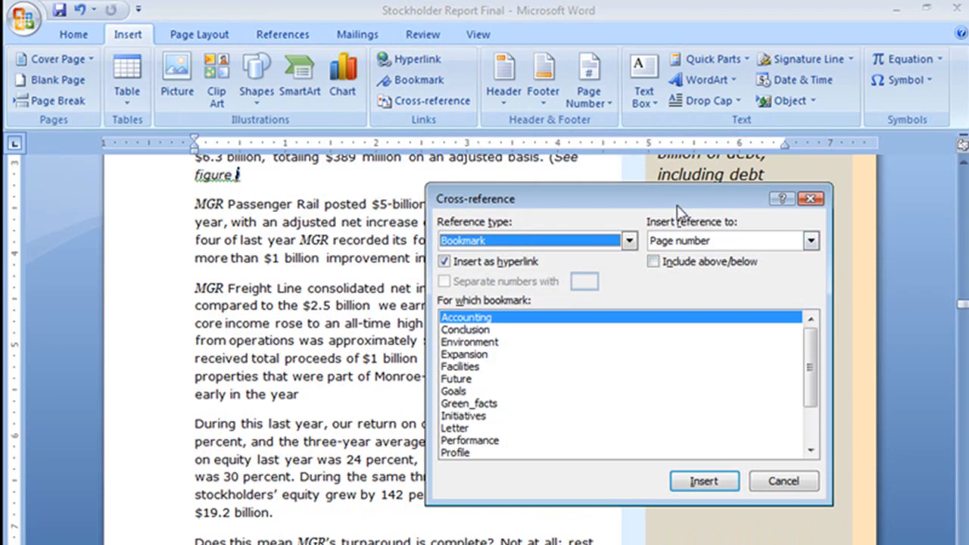
pyautogui.moveTo(622, 342)
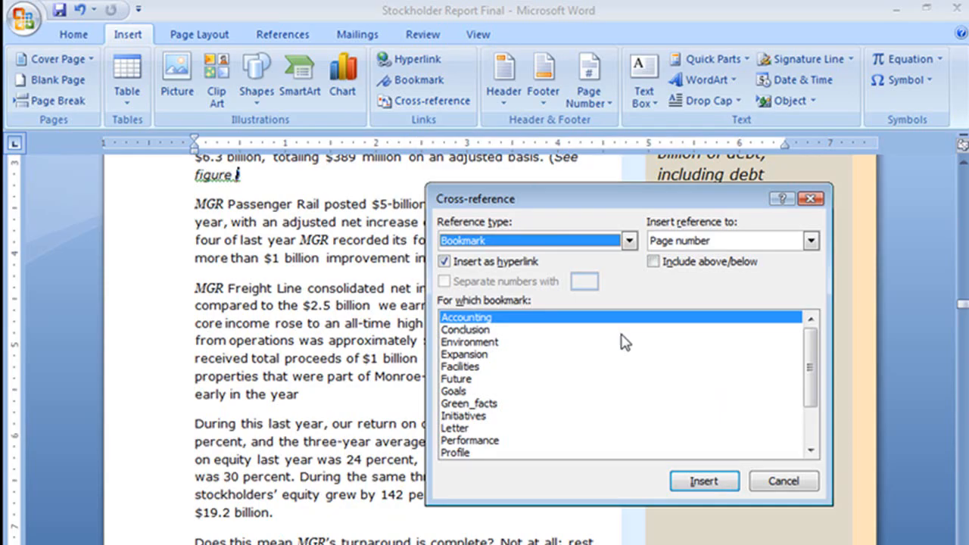
pyautogui.moveTo(629, 241)
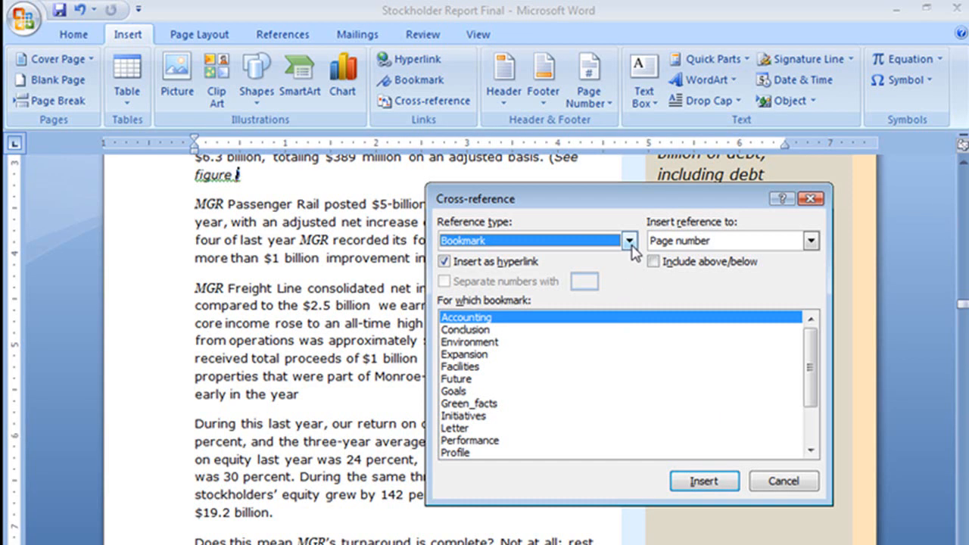
pyautogui.click(628, 241)
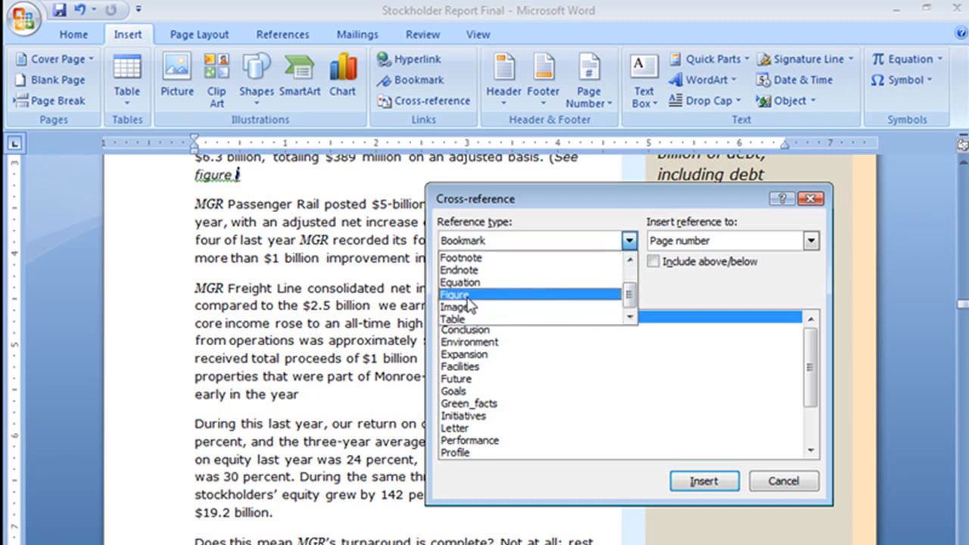
pyautogui.click(454, 294)
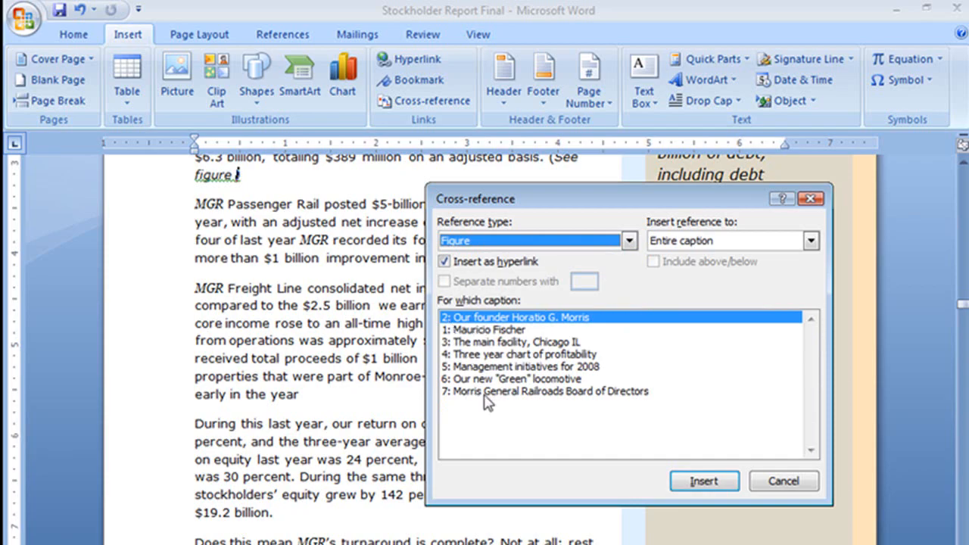
pyautogui.moveTo(499, 378)
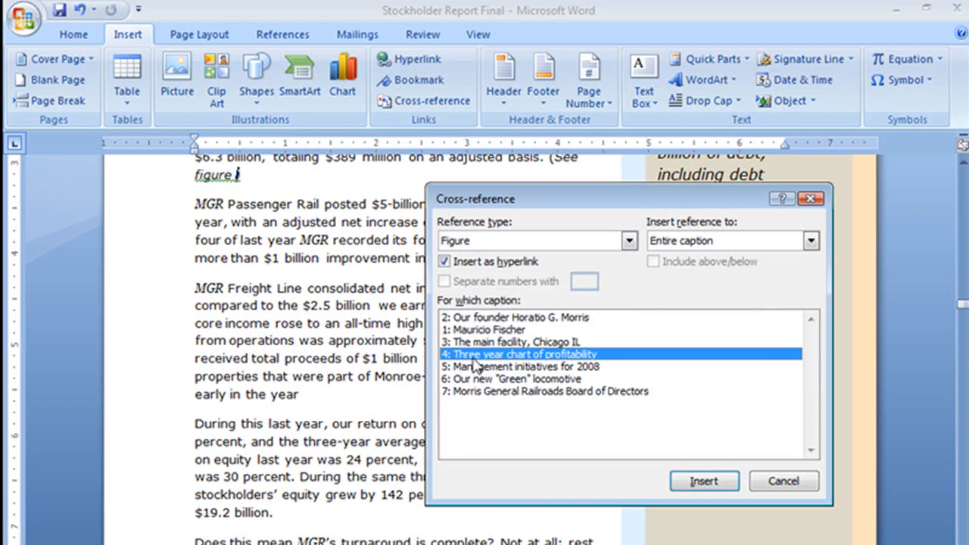
pyautogui.moveTo(516, 367)
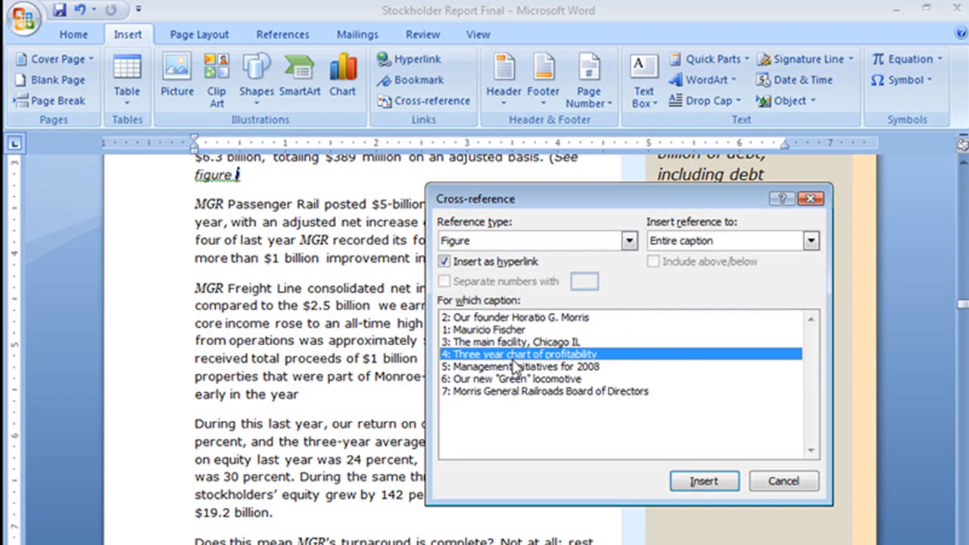
pyautogui.moveTo(695, 255)
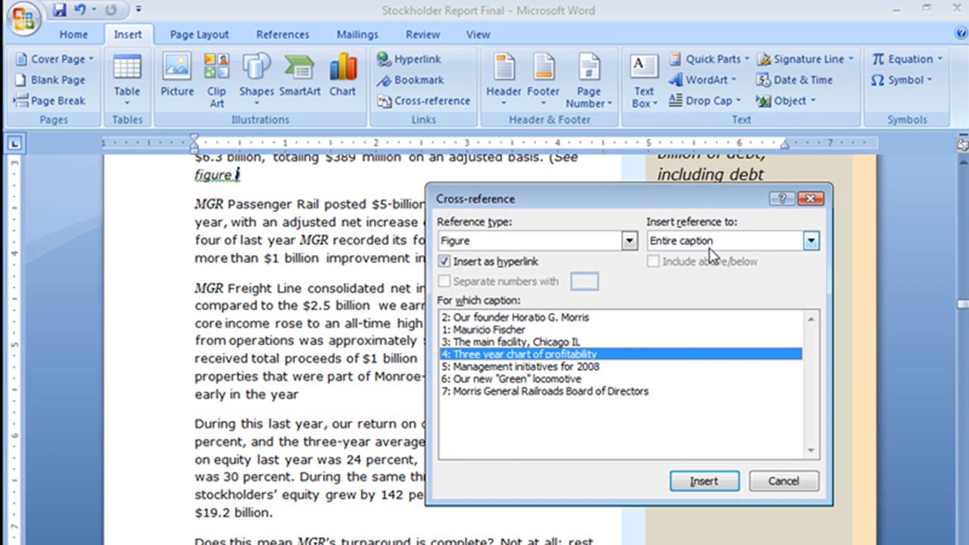
pyautogui.moveTo(435, 339)
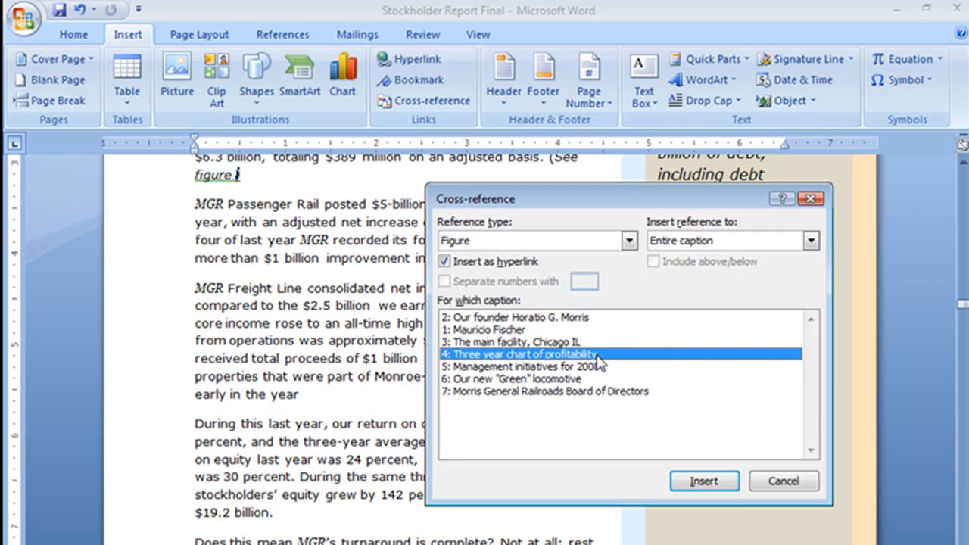
pyautogui.click(811, 239)
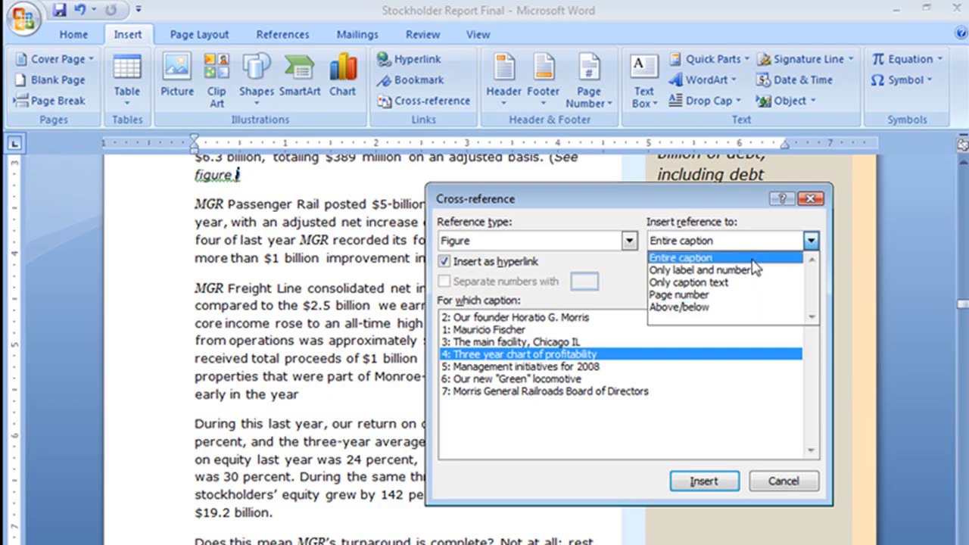
pyautogui.click(680, 257)
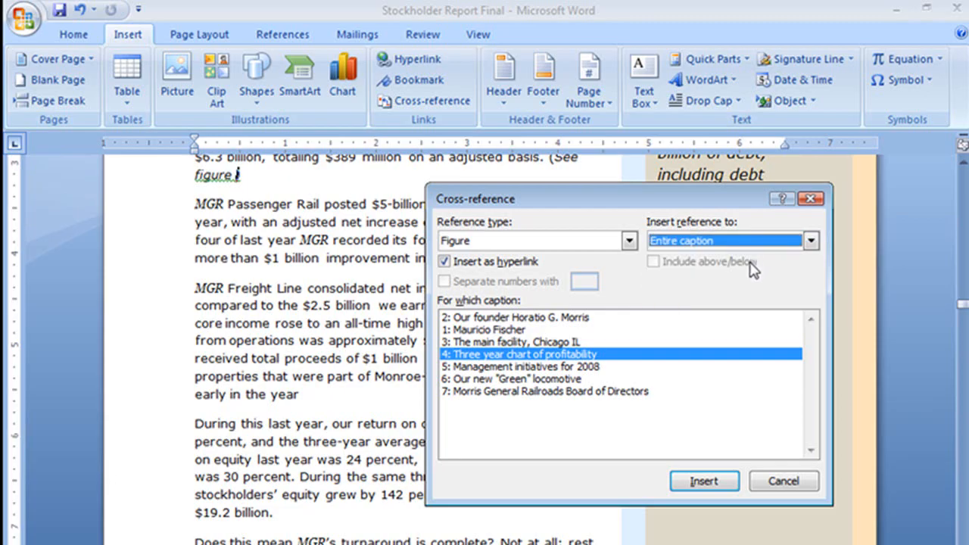
pyautogui.click(703, 480)
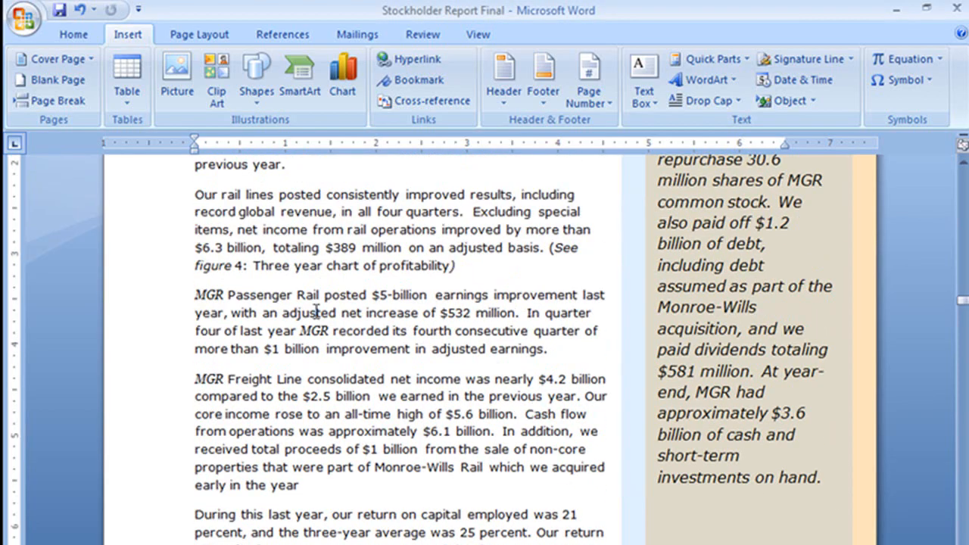
pyautogui.moveTo(340, 265)
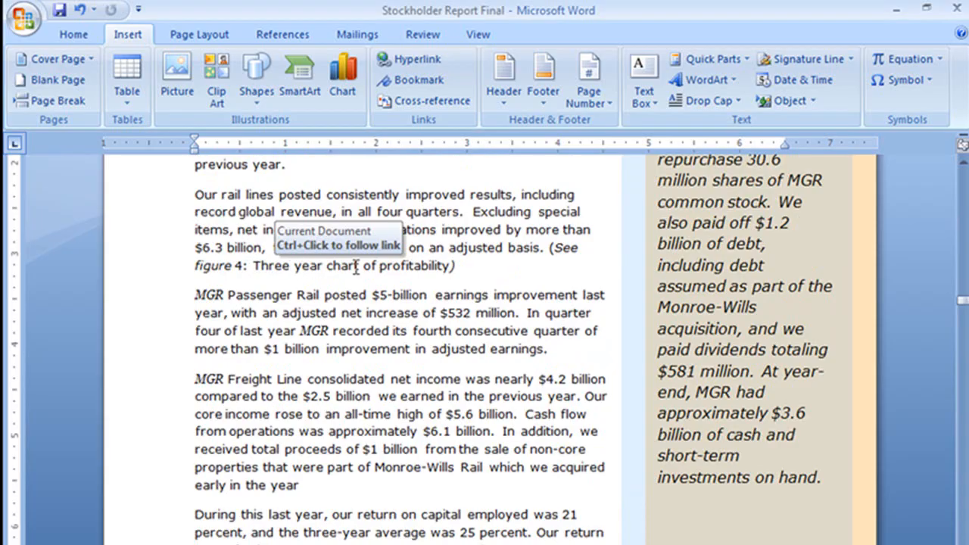
pyautogui.moveTo(356, 274)
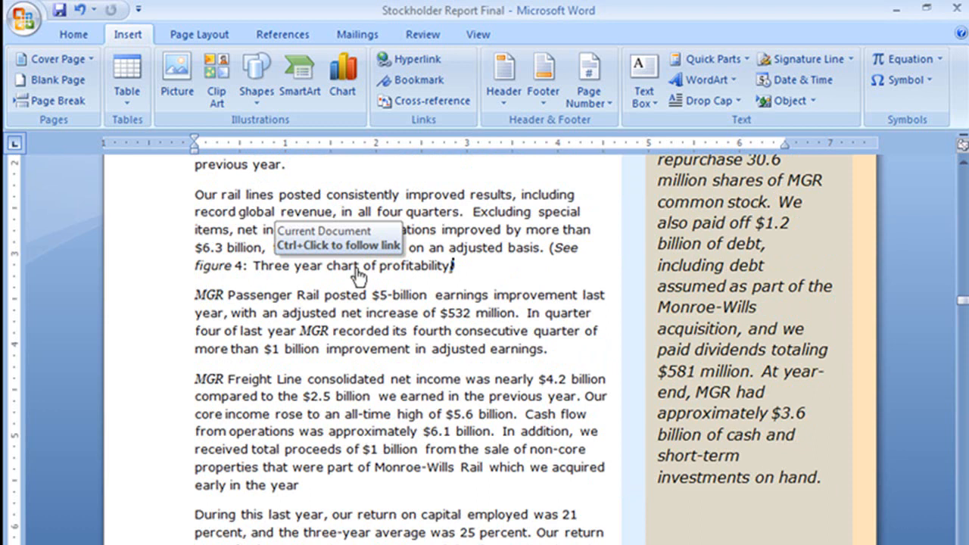
# - Ctrl+click the figure reference to jump to caption 4 on page 8
pyautogui.click(341, 264)
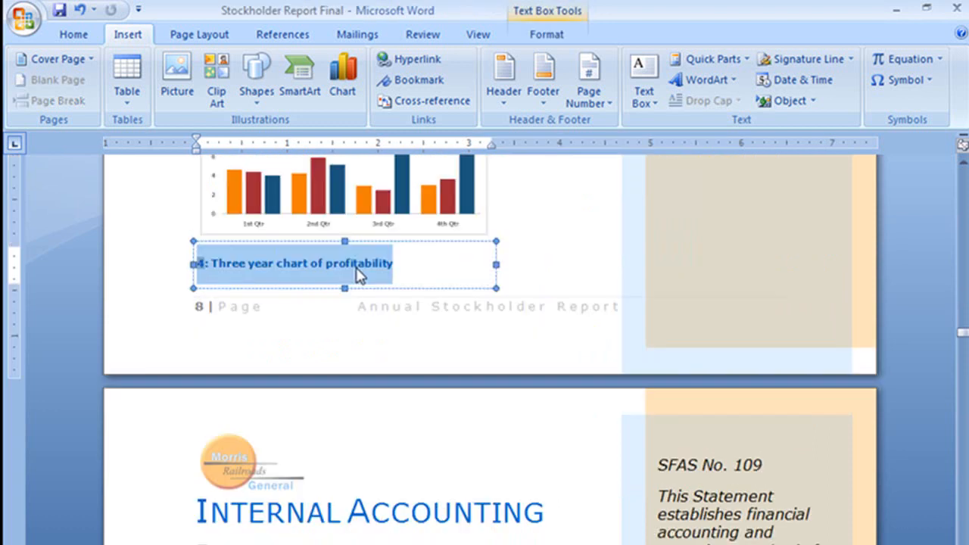